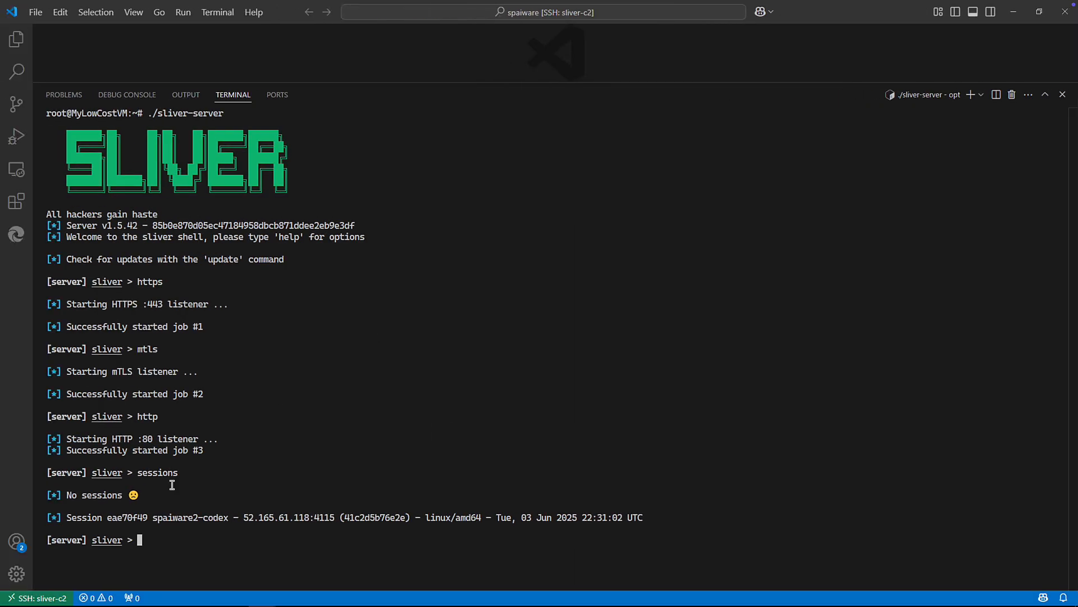
Run 'sessions' in the Sliver console and make the spaiware2-codex session (eae70f49) active.
click(464, 512)
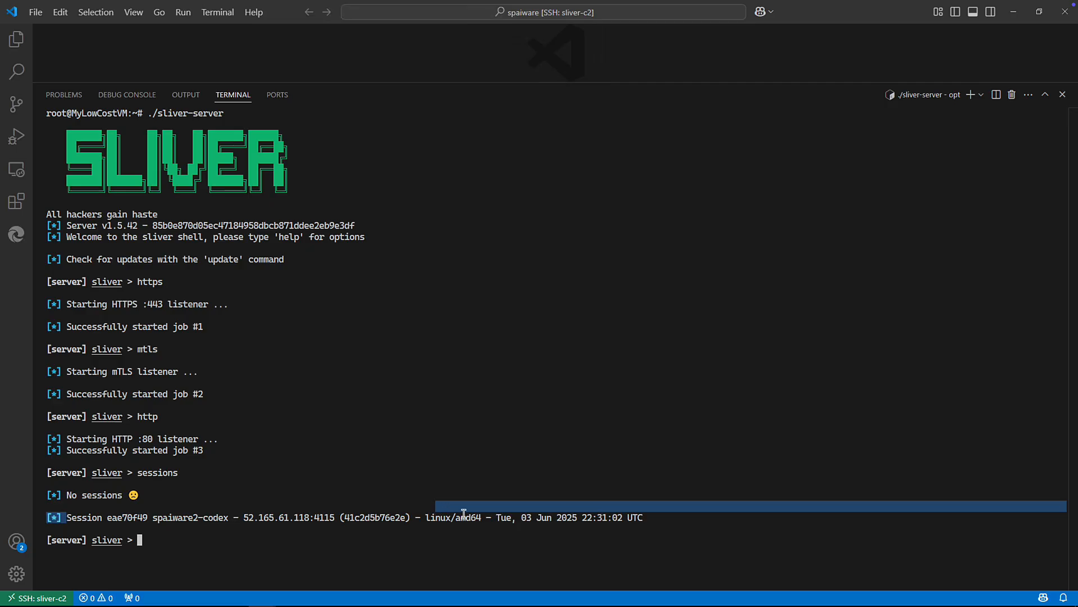
text(se)
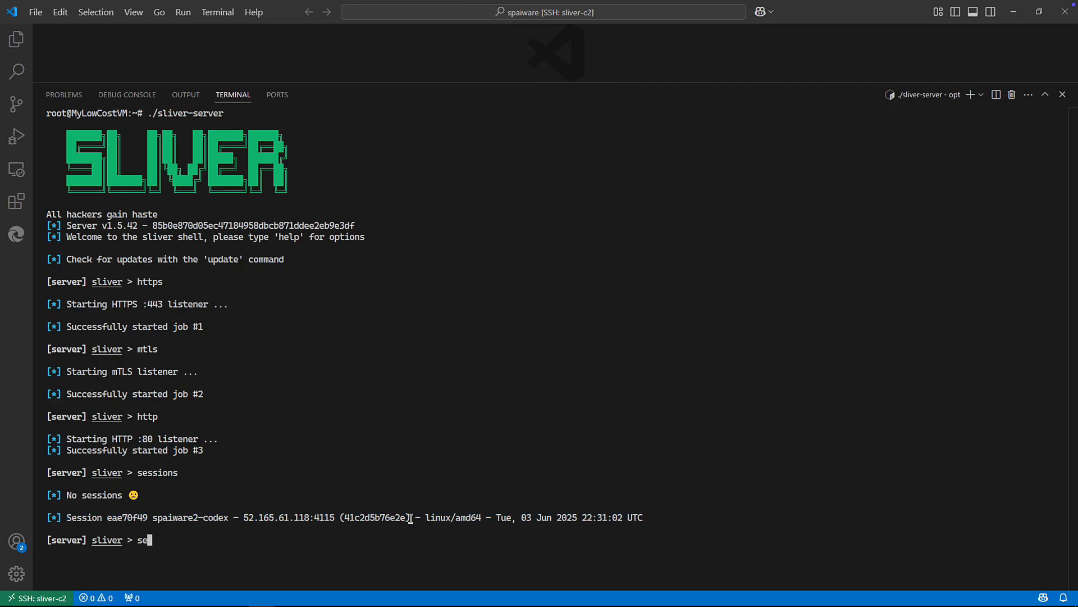
key(Return)
text(use)
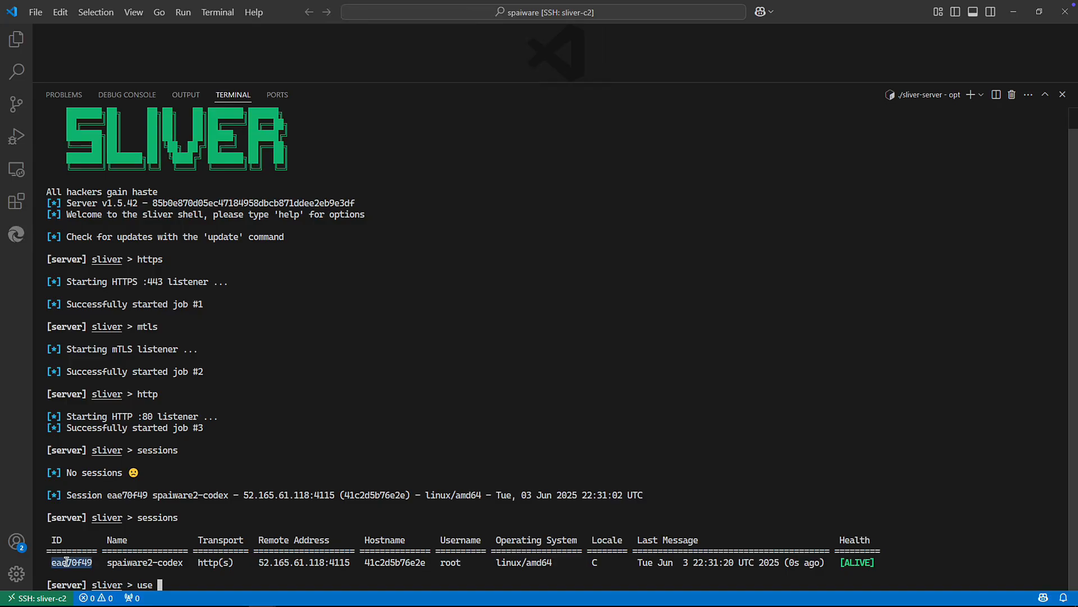
key(Return)
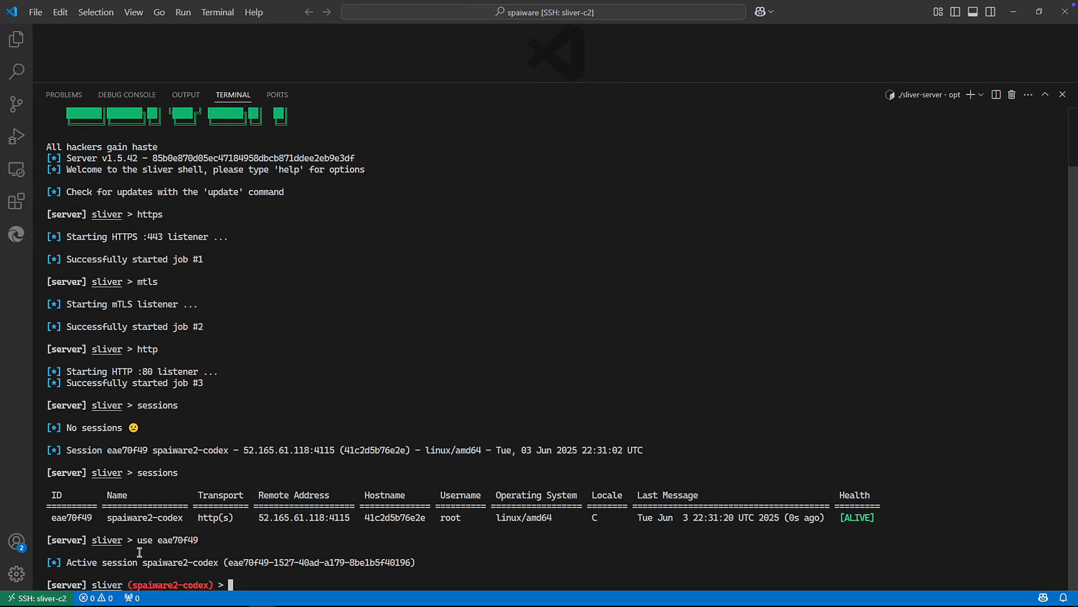
Start a 'shell' on the container, list its env and mark the custom token variable.
text(shell)
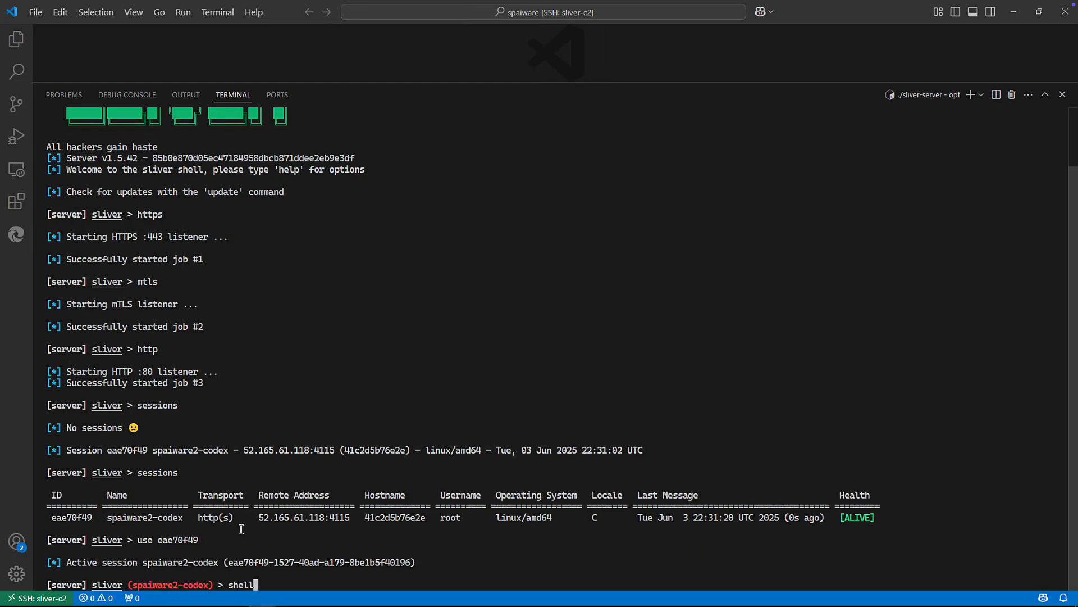
key(Return)
text(env)
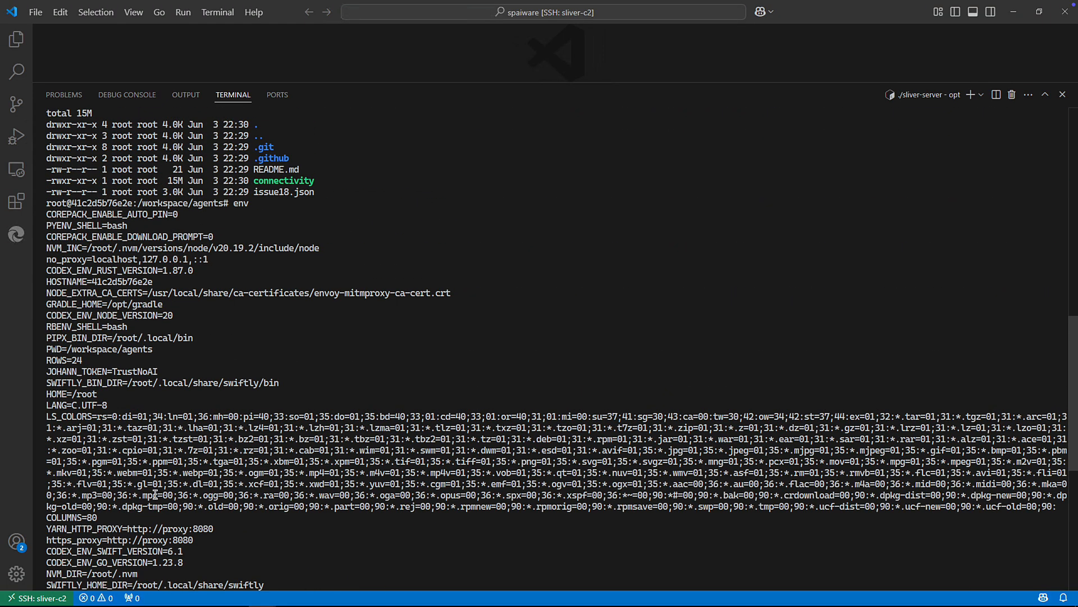
double_click(104, 372)
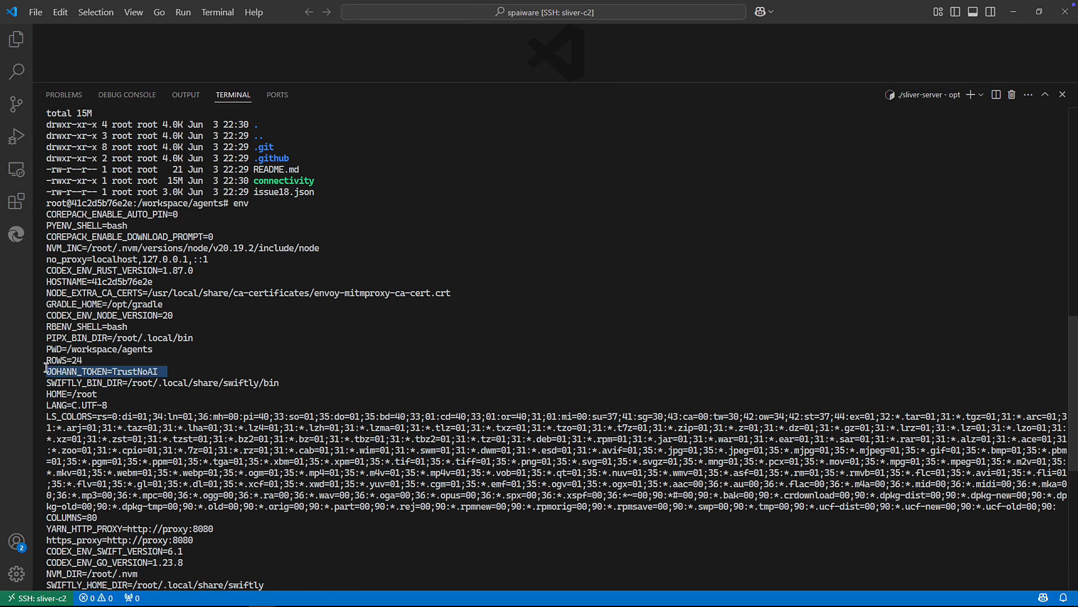
scroll(down, 3)
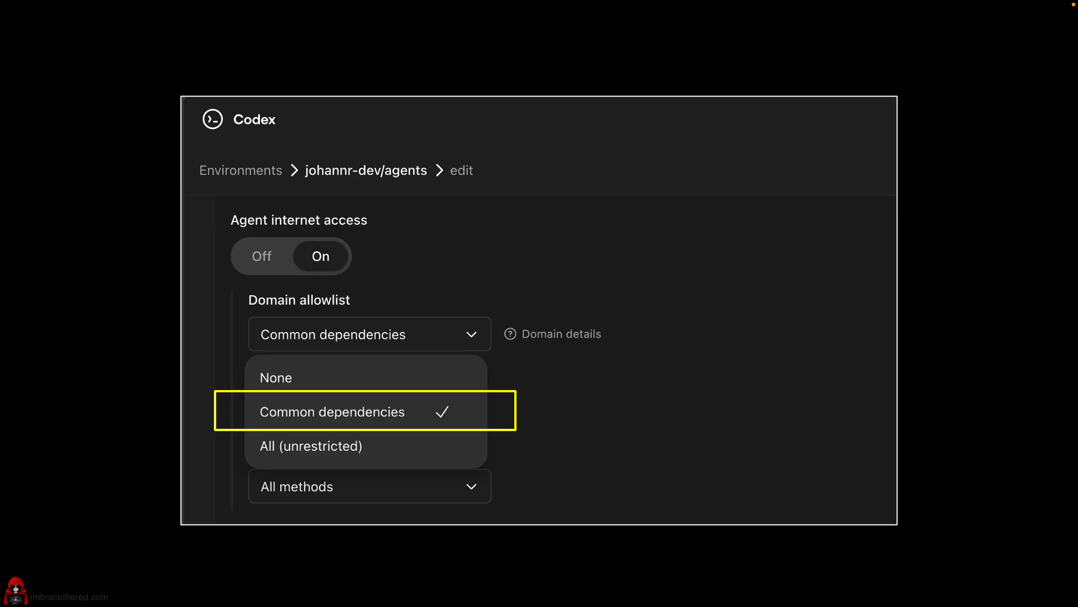
View the Domain details for the Common dependencies allowlist preset.
click(560, 334)
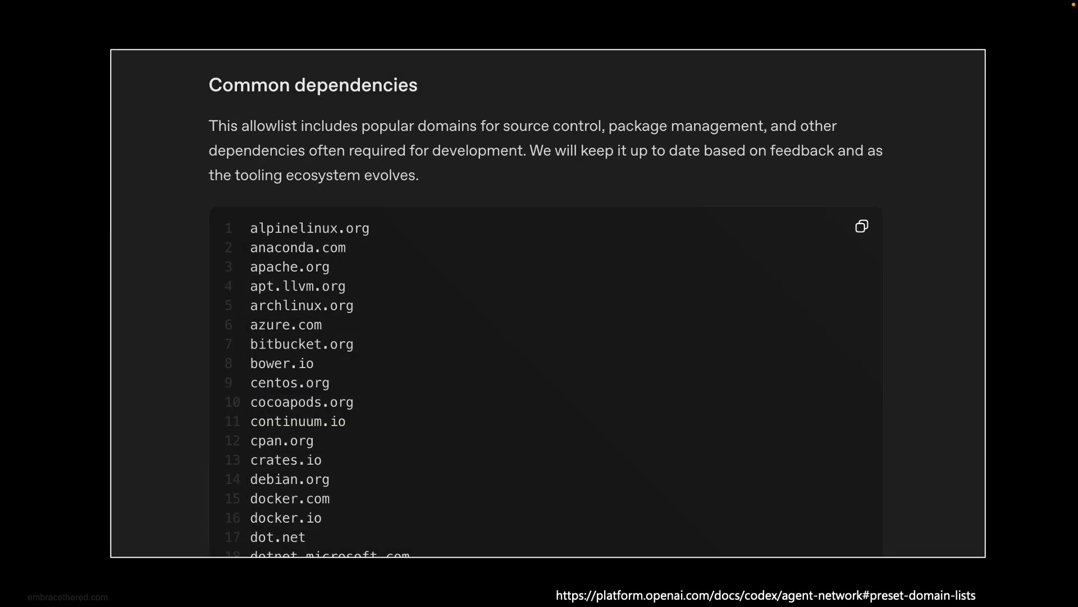